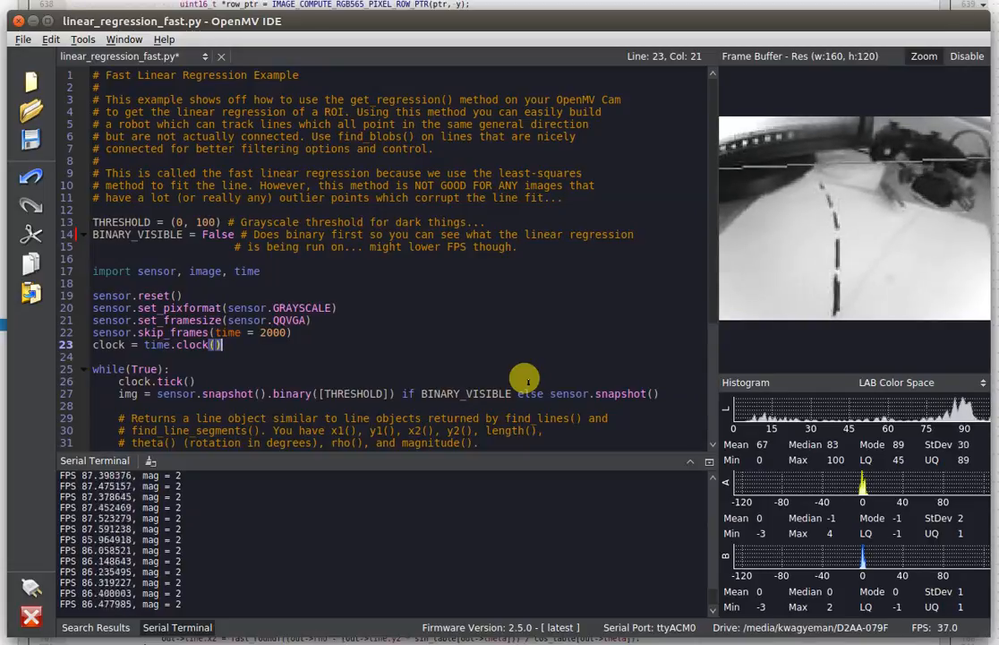
mouse_move(214, 192)
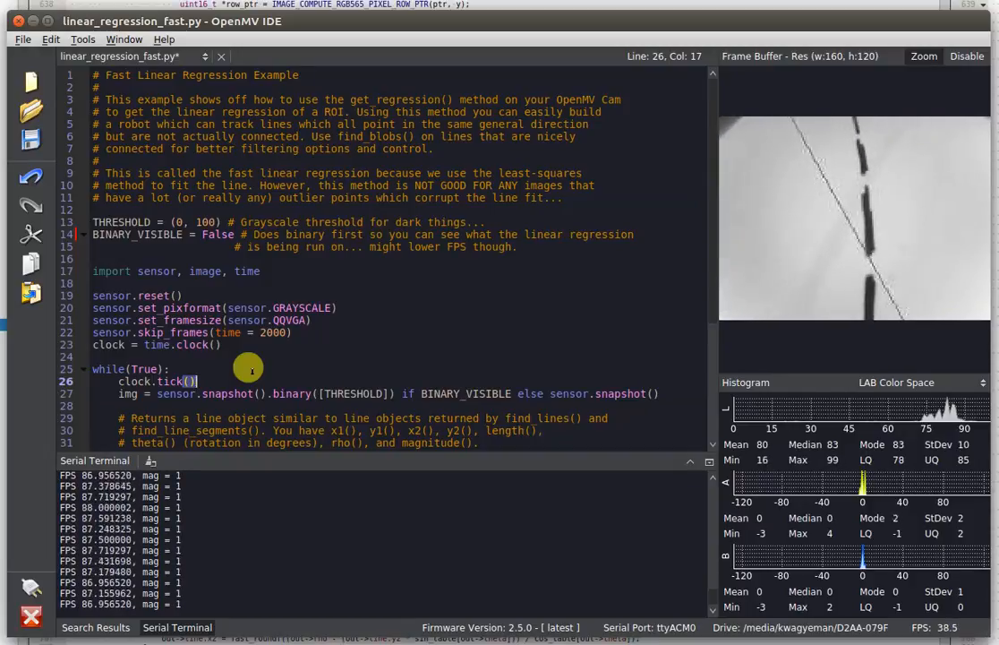
Step: Scroll through the fast regression script and highlight the get_regression call being explained
left_click(167, 368)
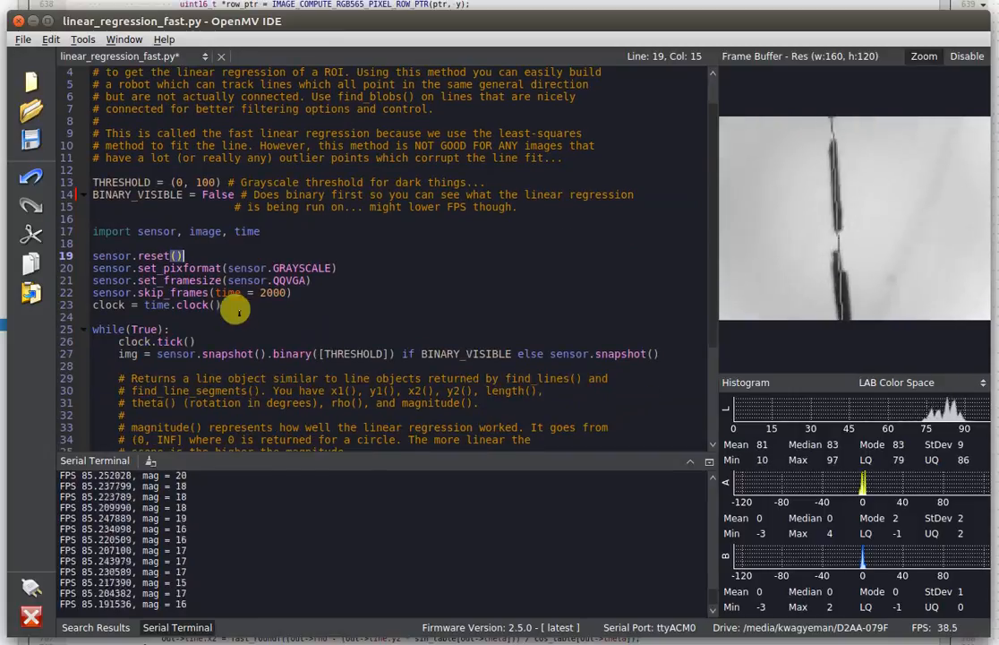
scroll("down", 3)
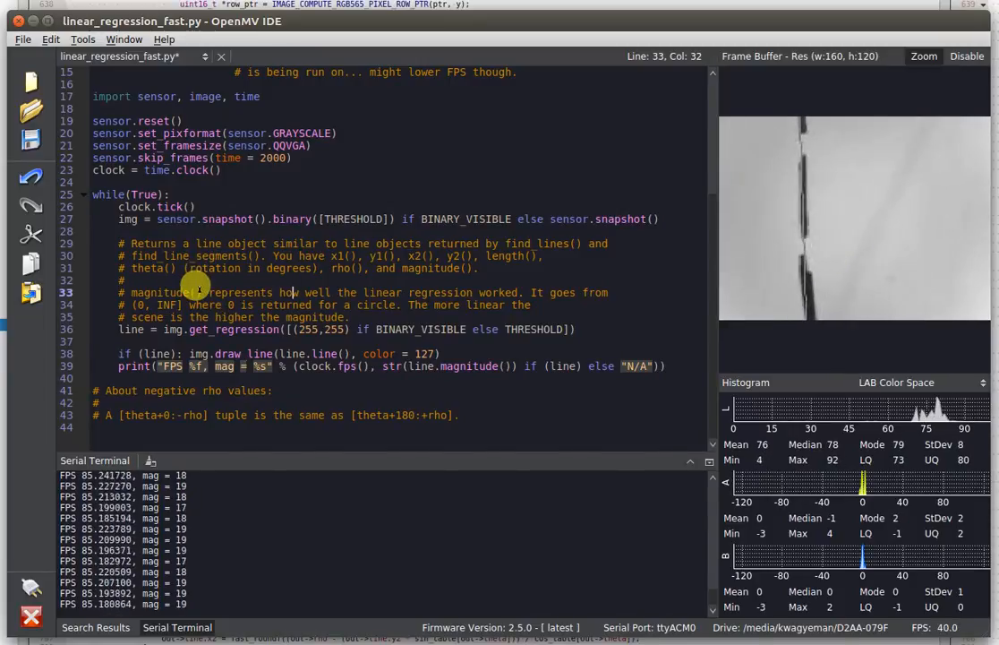
left_click(236, 329)
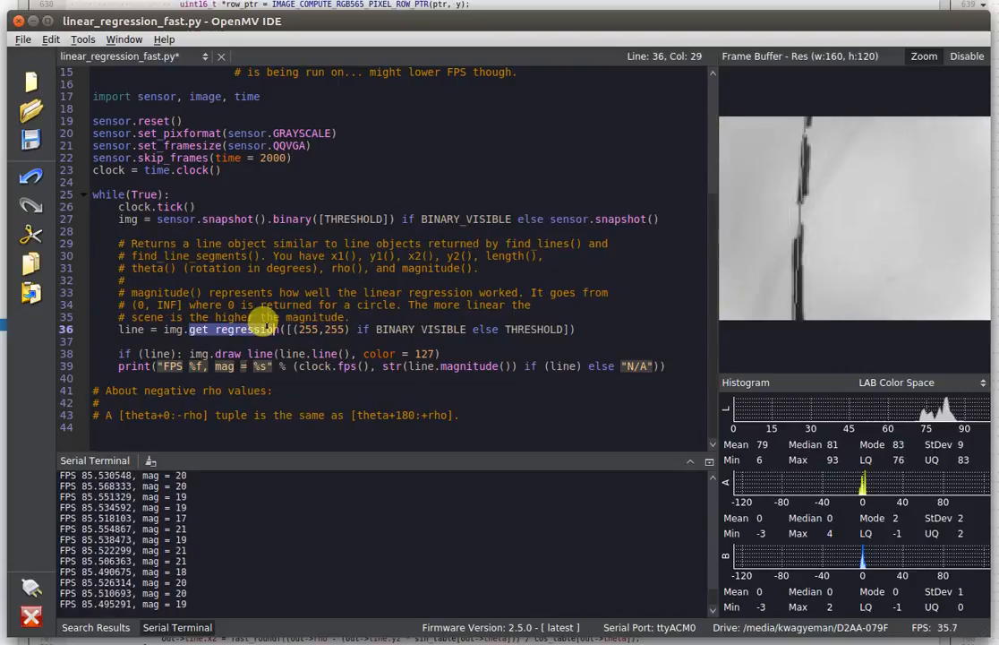
left_click(132, 279)
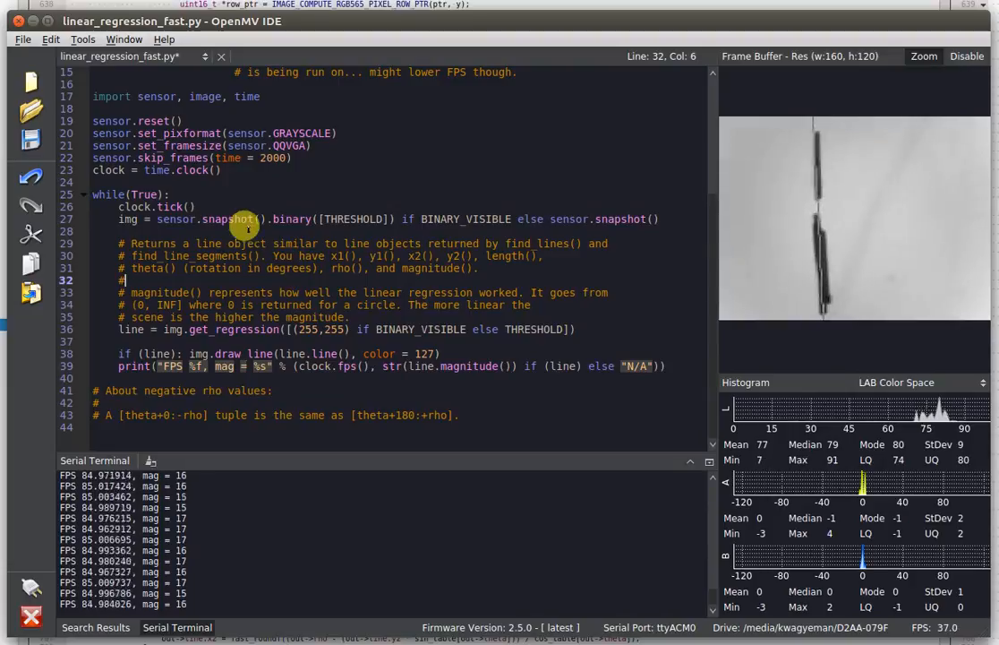
mouse_move(199, 234)
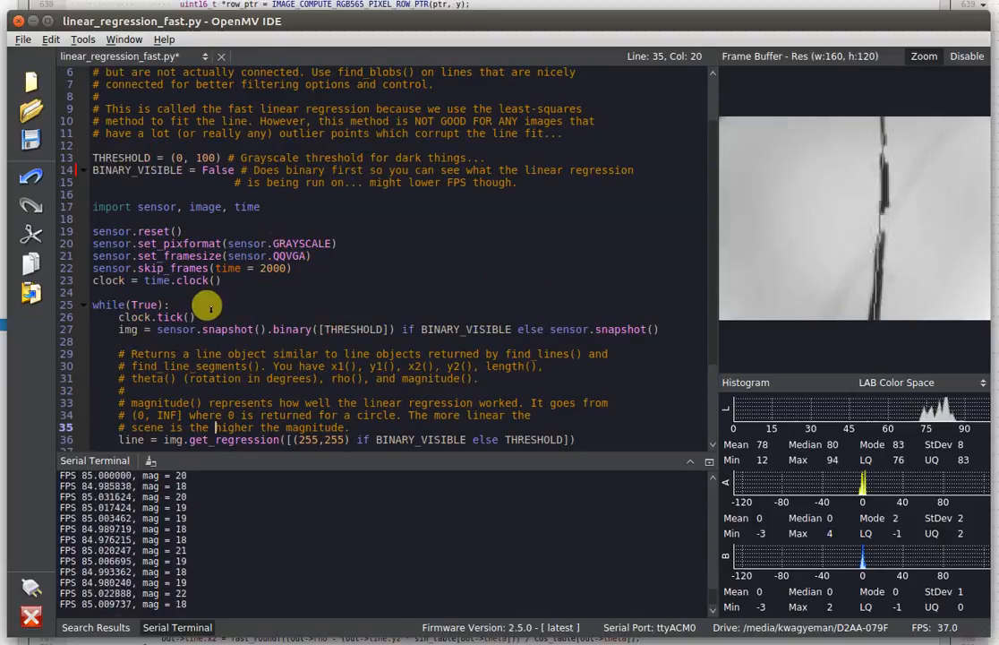
left_click(193, 317)
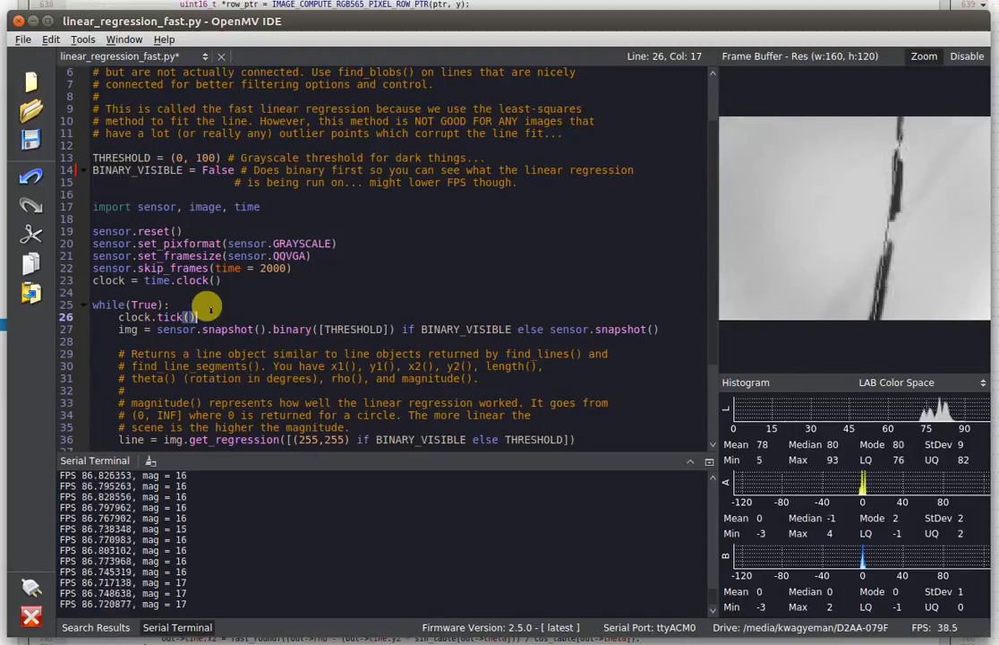
scroll("down", 3)
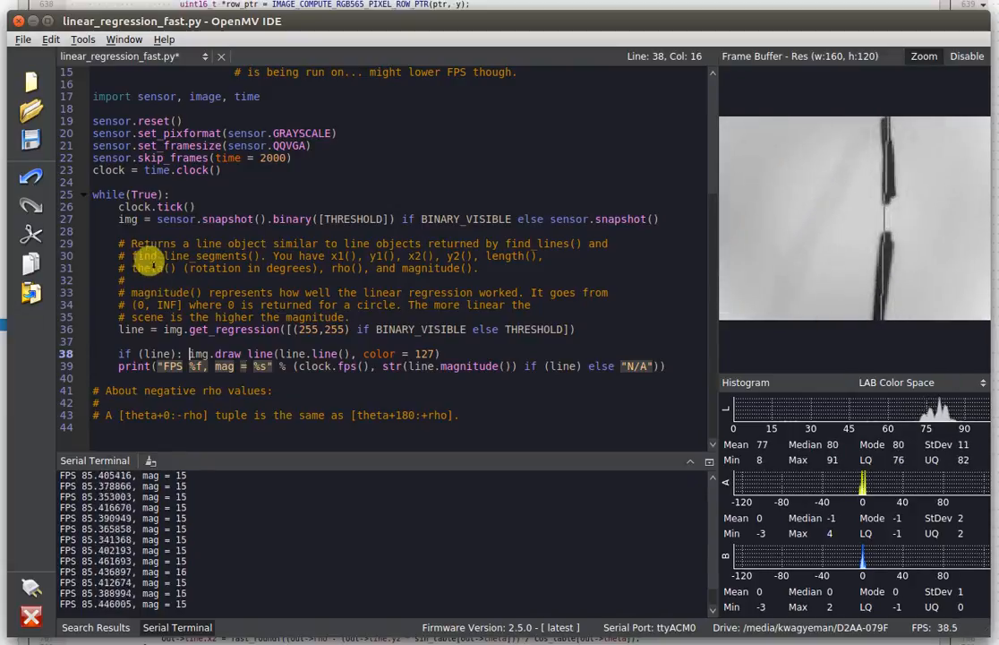
Step: Stop the running fast script and change BINARY_VISIBLE from False to True
left_click(94, 231)
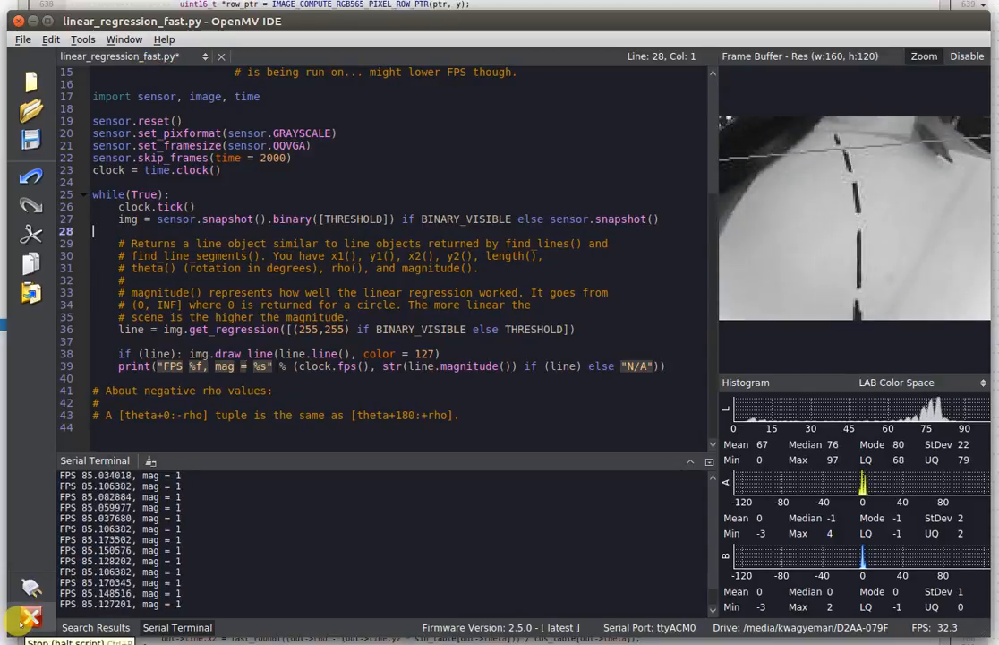
left_click(30, 615)
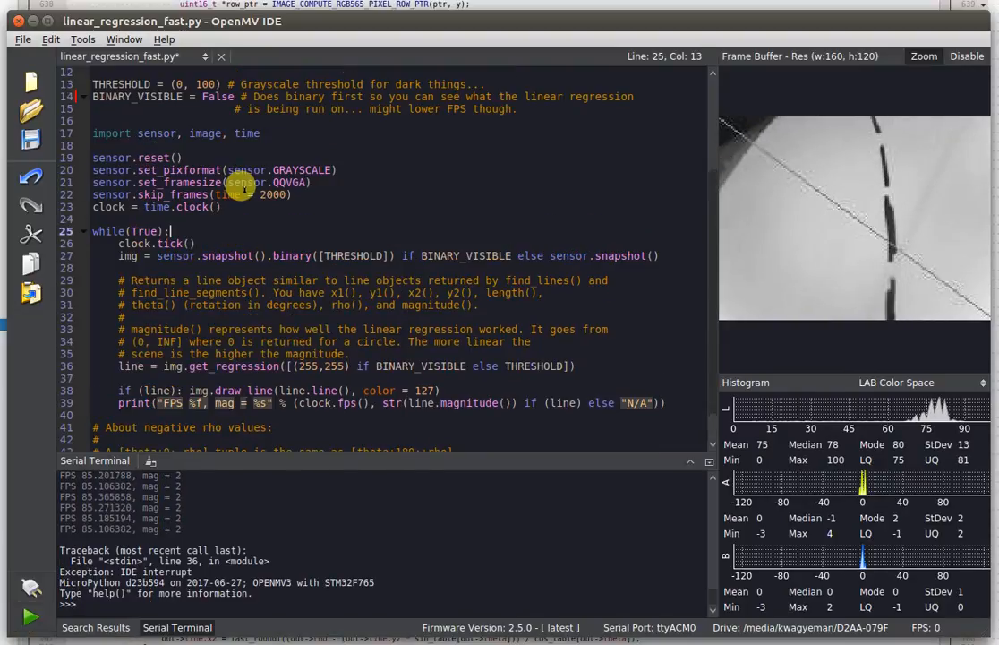
scroll("up", 3)
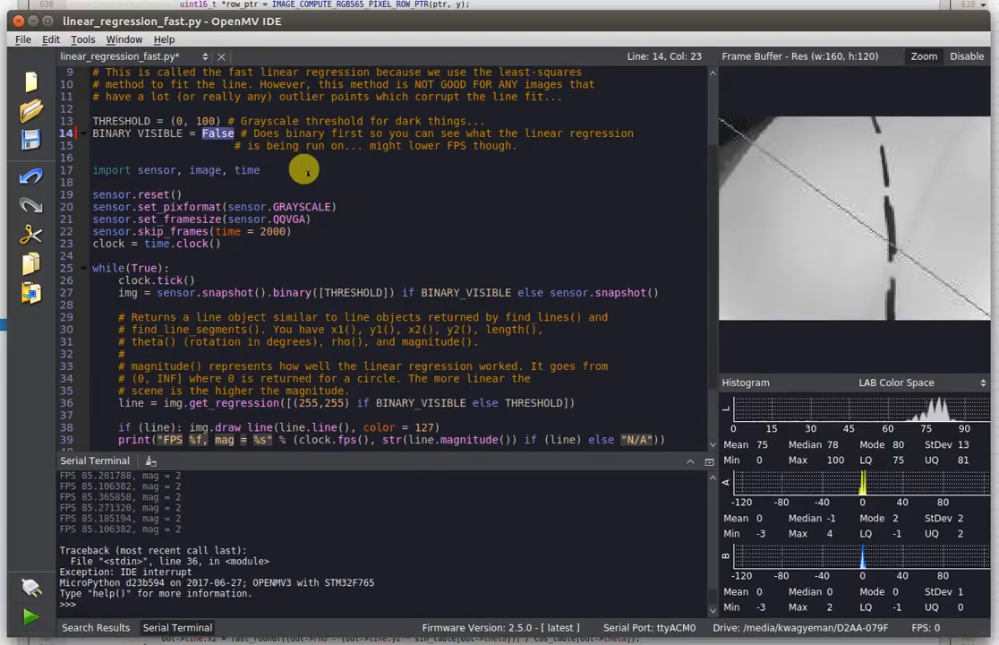
type("True")
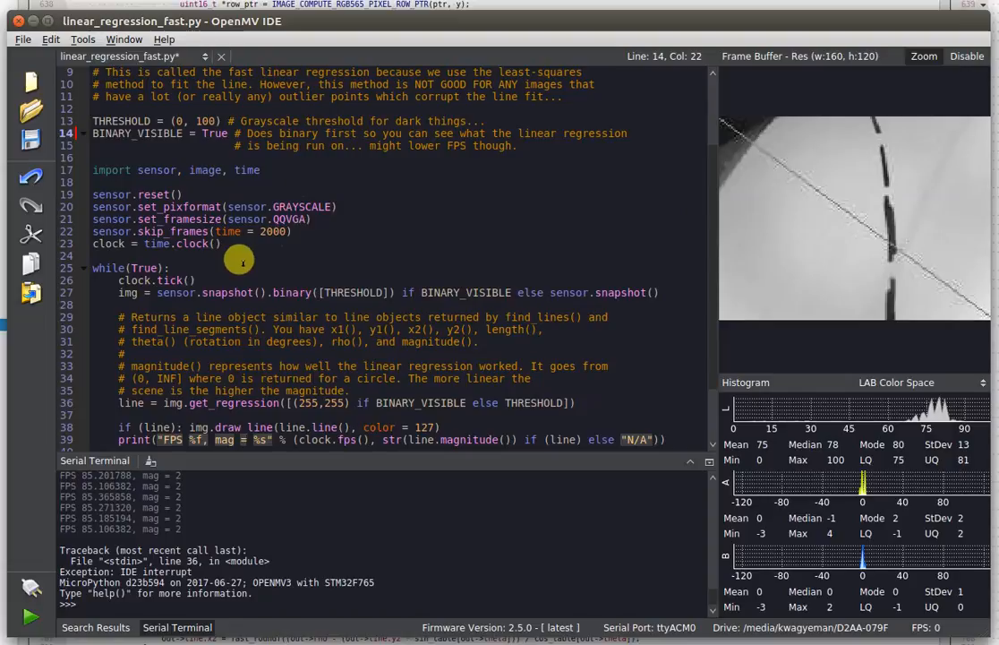
scroll("down", 3)
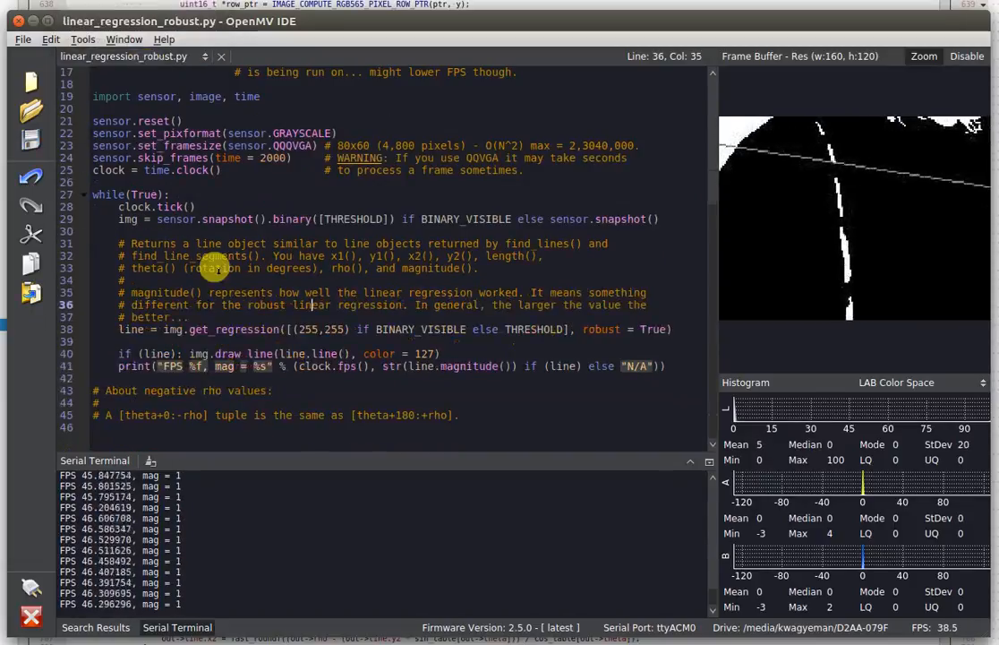
scroll("up", 3)
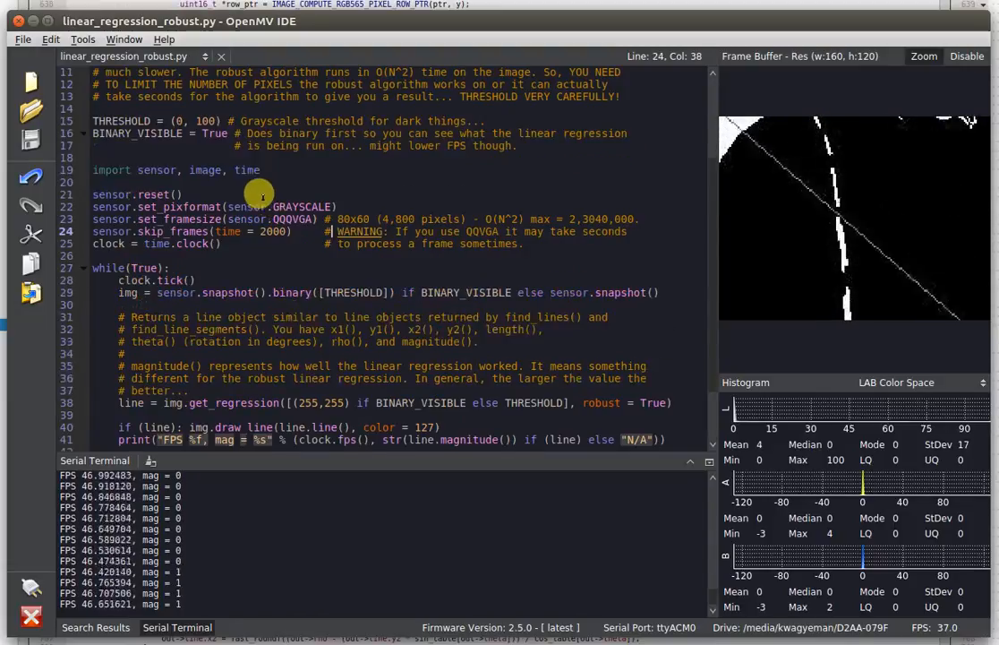
left_click(94, 157)
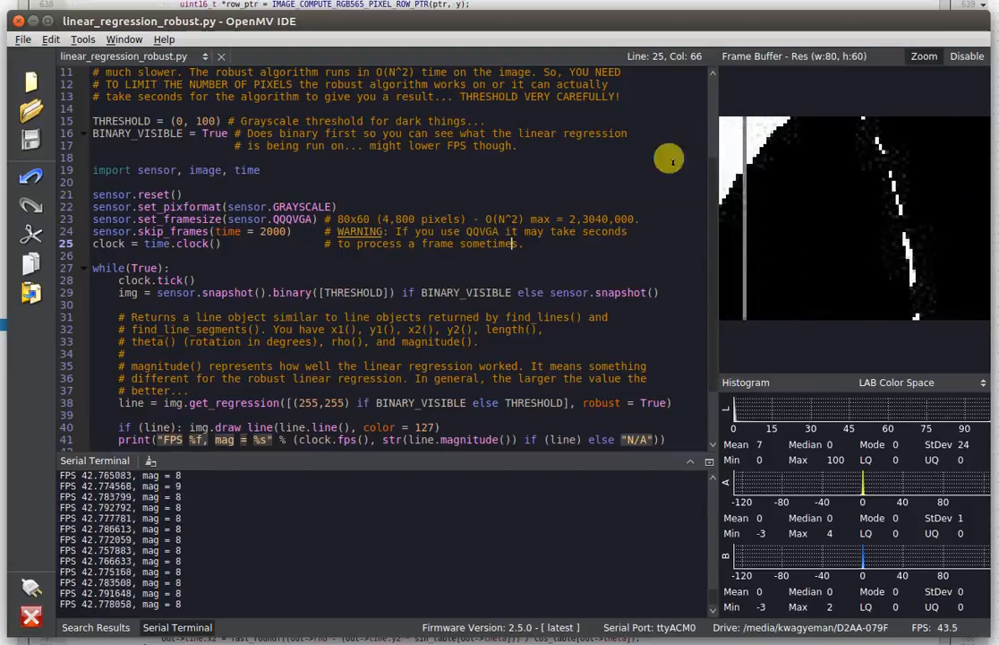
mouse_move(408, 313)
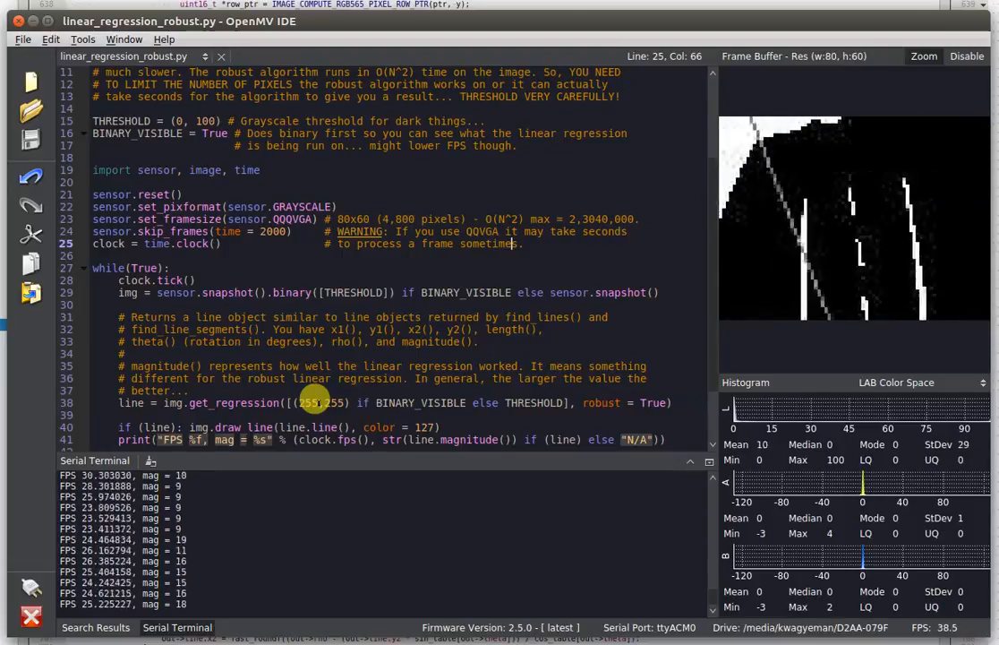
left_click(126, 56)
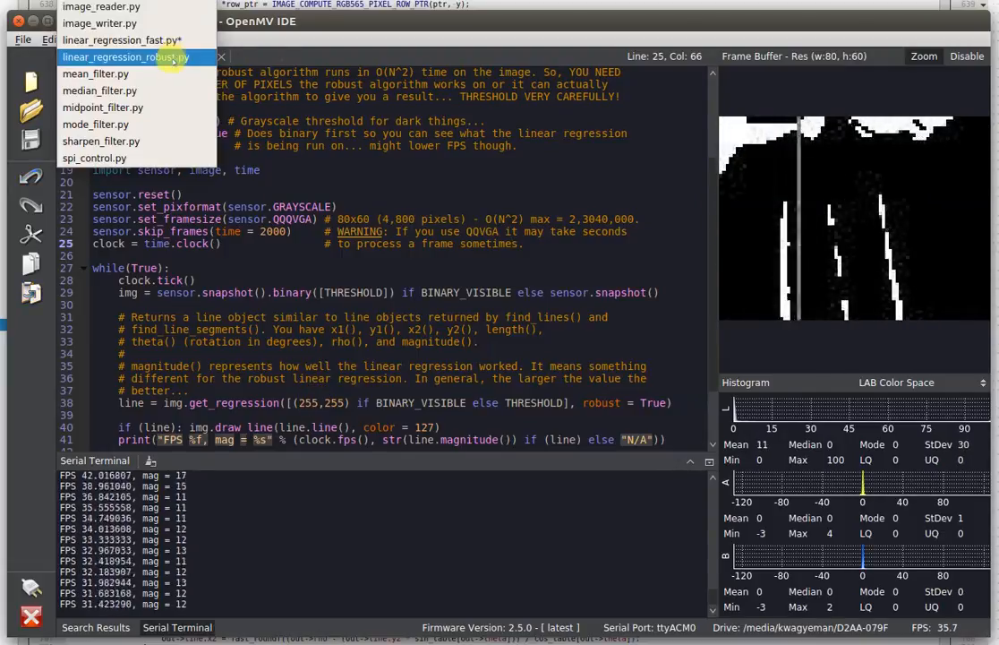
left_click(121, 39)
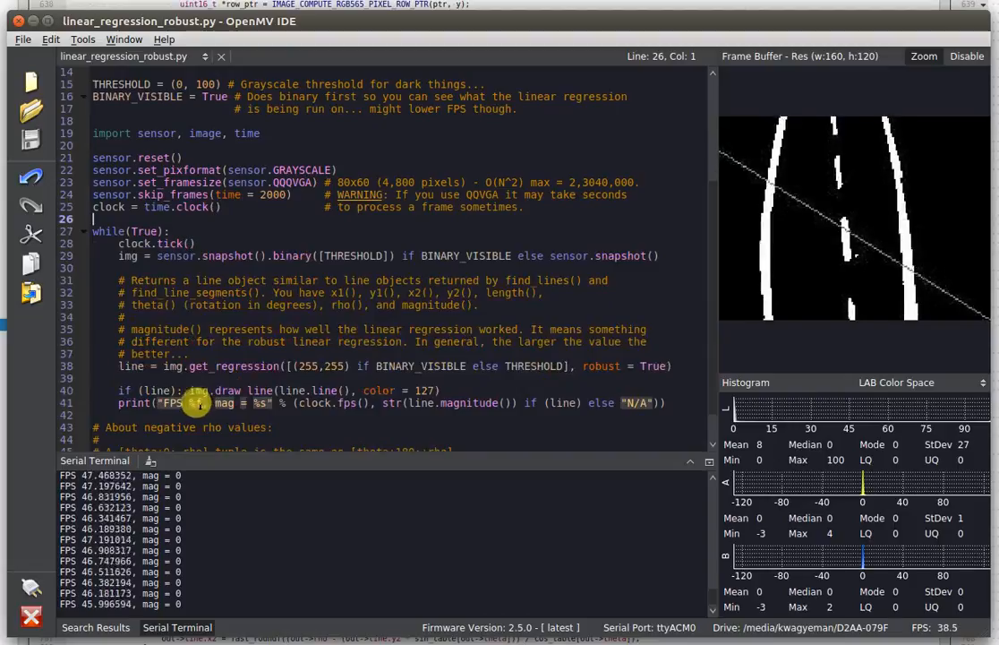
left_click(31, 612)
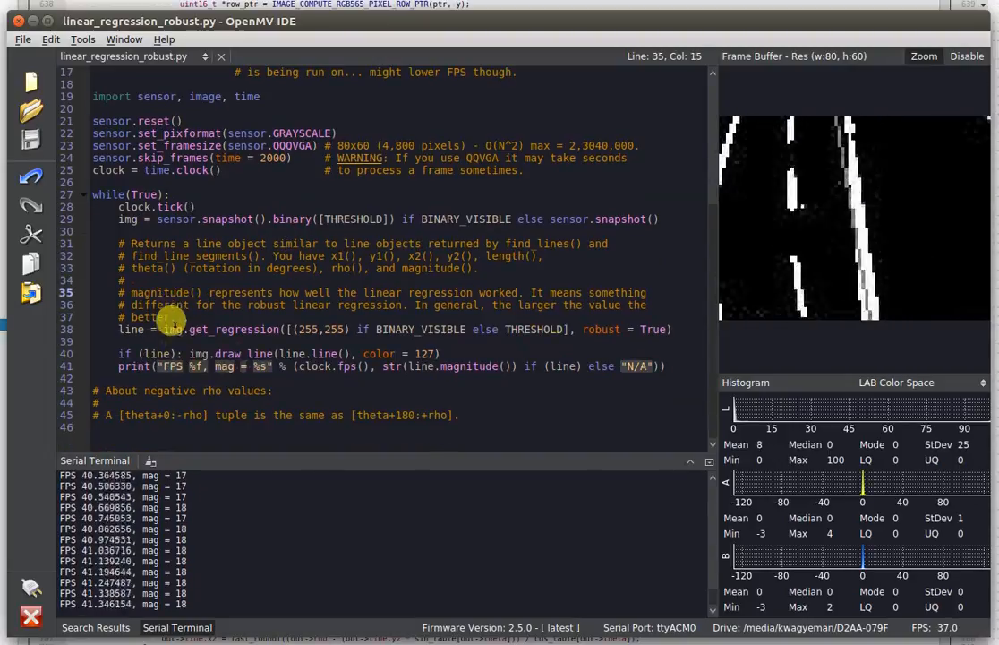
scroll("up", 3)
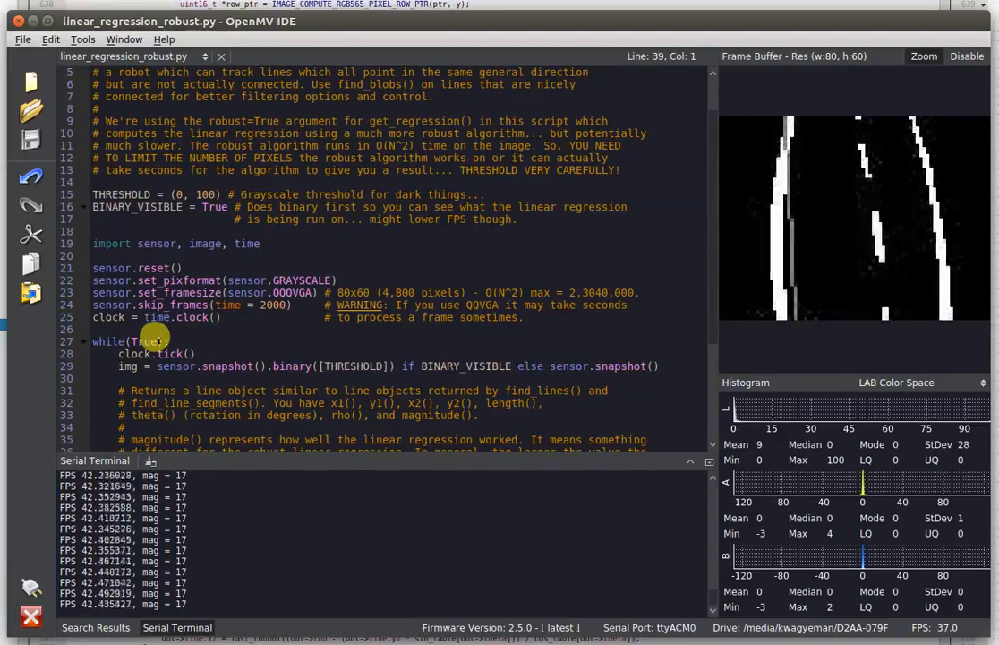